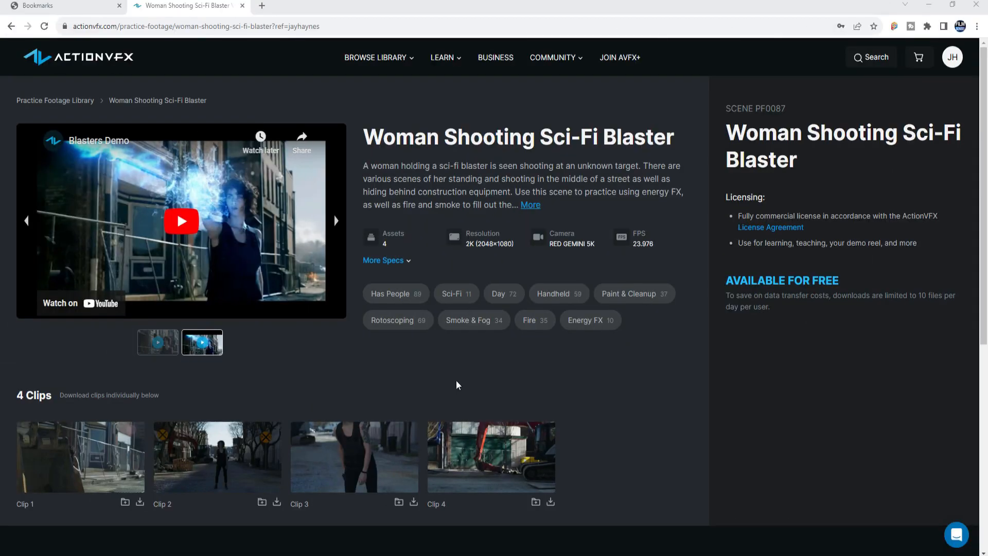
# Switch between the still preview and the blasters demo video of the footage.
pyautogui.click(157, 342)
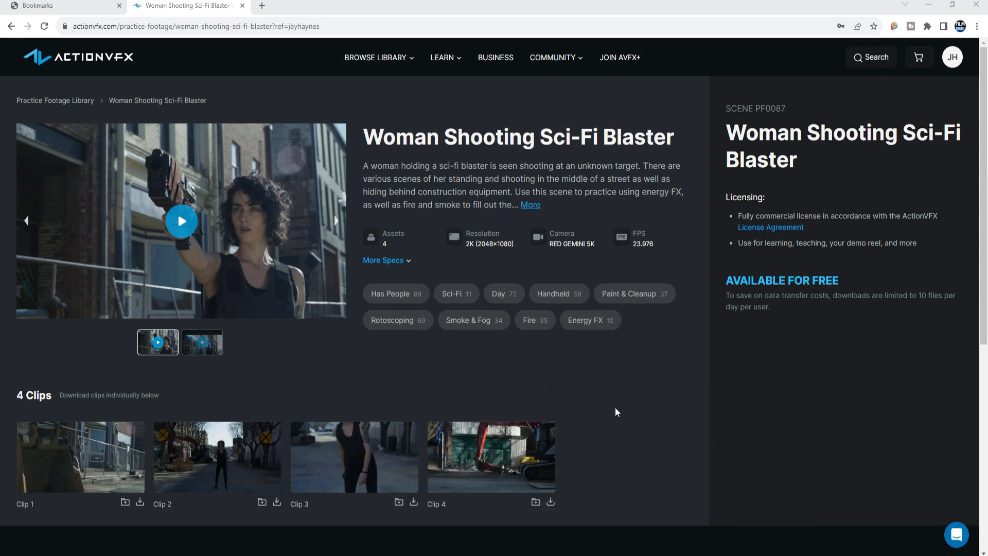
pyautogui.click(202, 342)
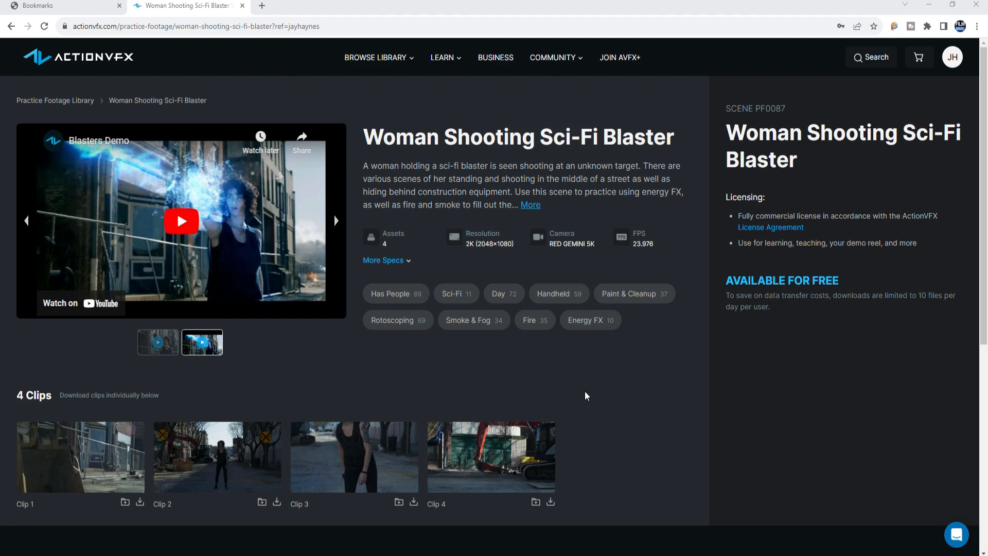
pyautogui.click(157, 342)
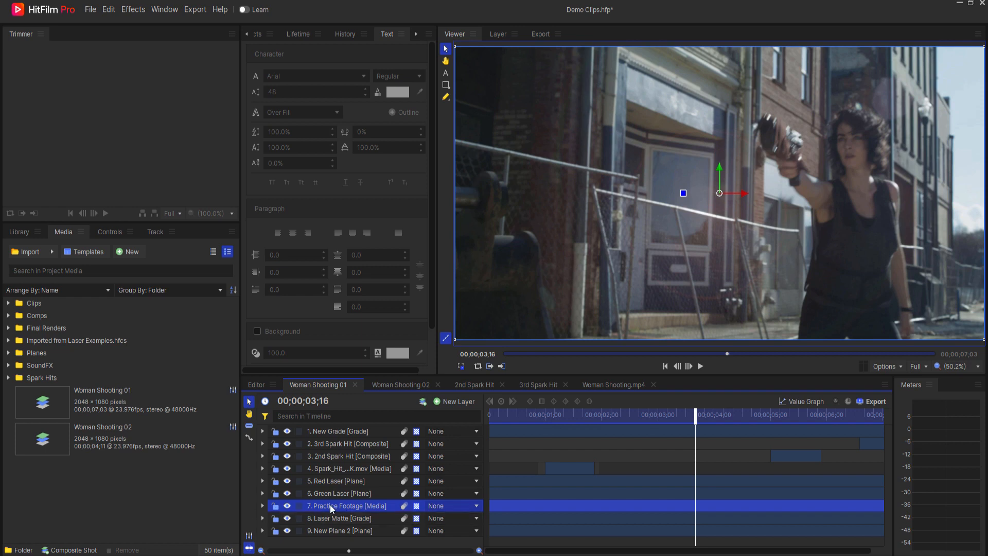
pyautogui.moveTo(354, 514)
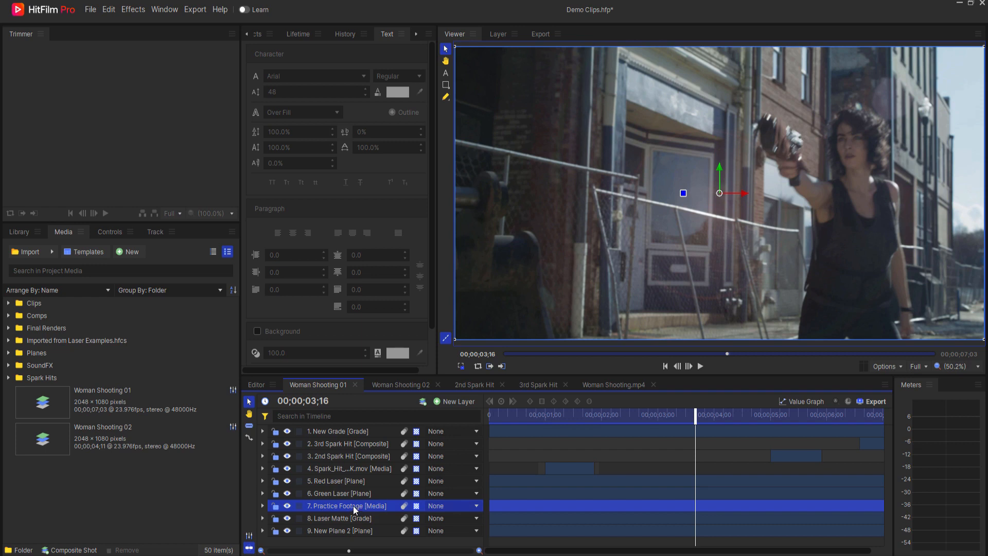
# Select the Green Laser then the Red Laser layer and bring up the Red Laser's options.
pyautogui.click(338, 494)
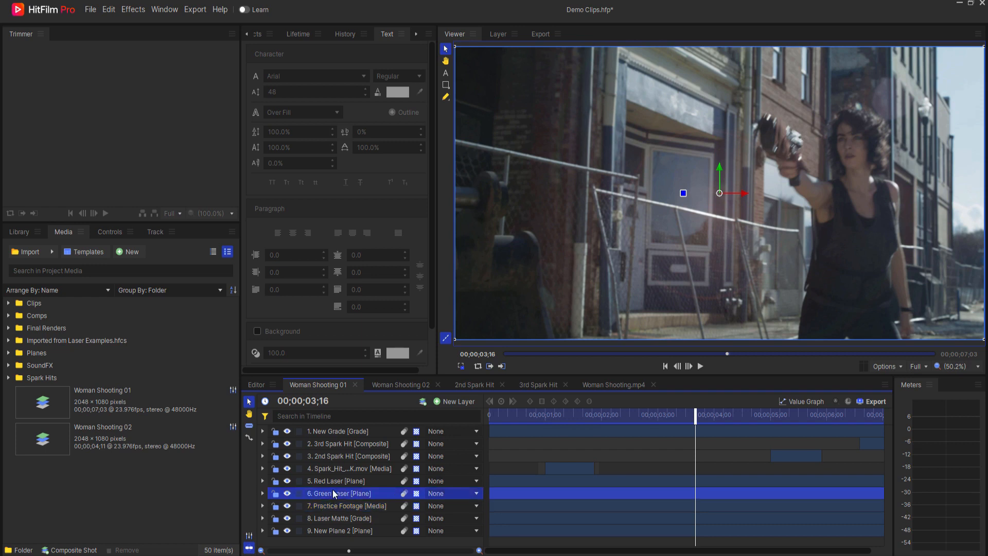
pyautogui.click(341, 481)
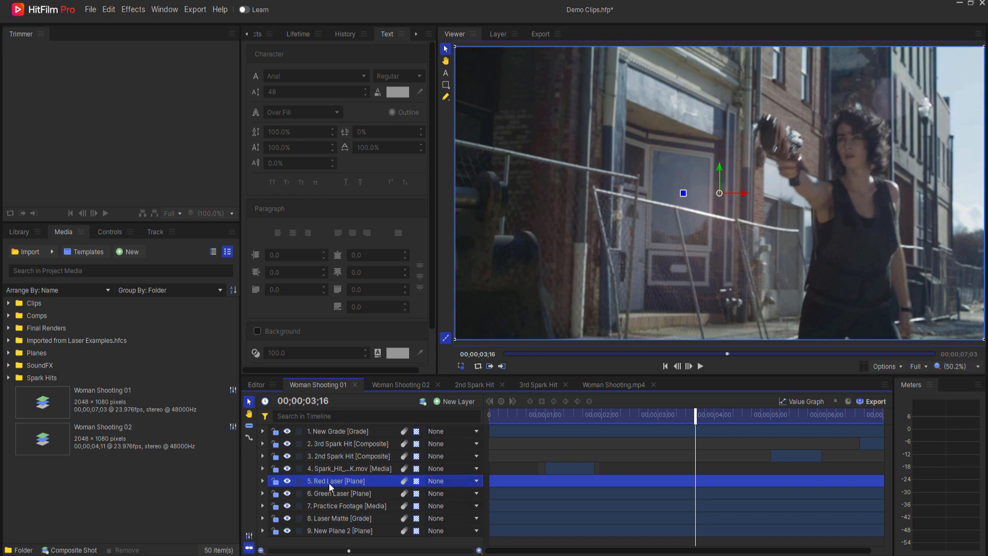
pyautogui.rightClick(338, 481)
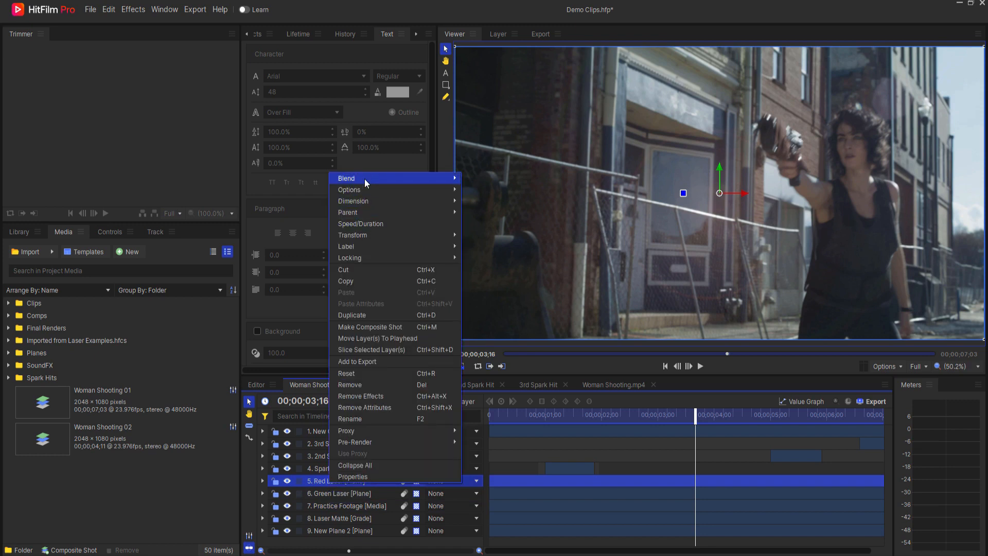
pyautogui.moveTo(347, 178)
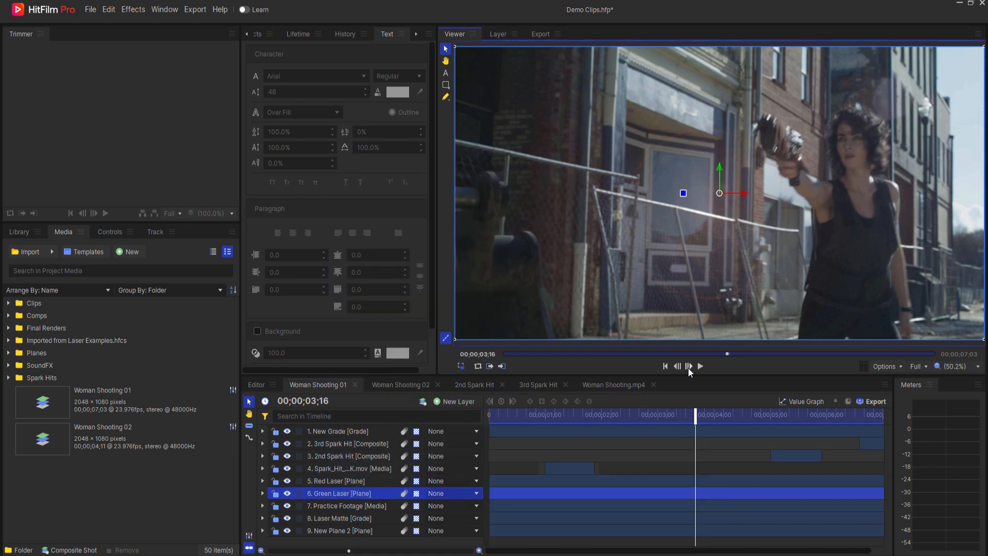
# Step through the frames around the laser flash and expand the Lightsword Ultra (2-Point Auto) effect.
pyautogui.click(689, 367)
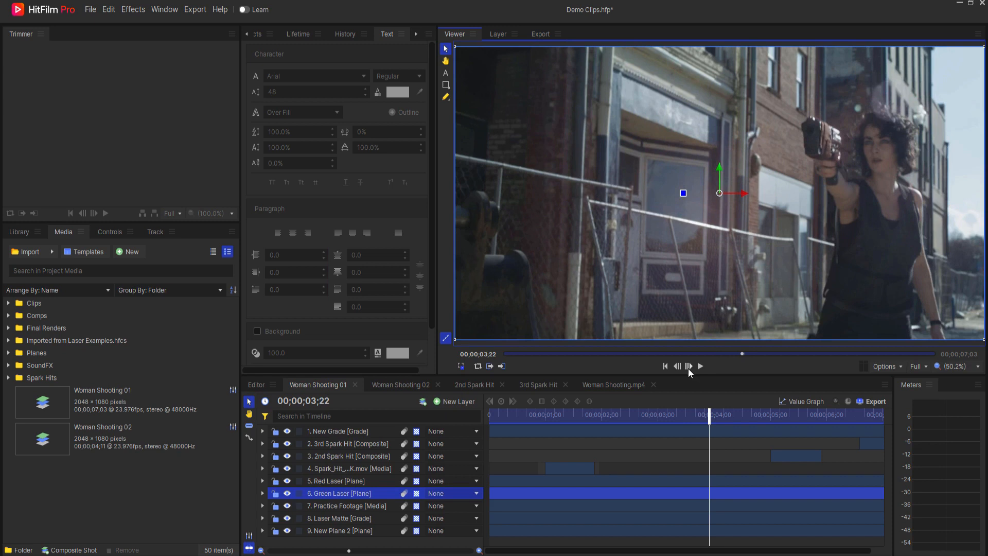
pyautogui.click(688, 367)
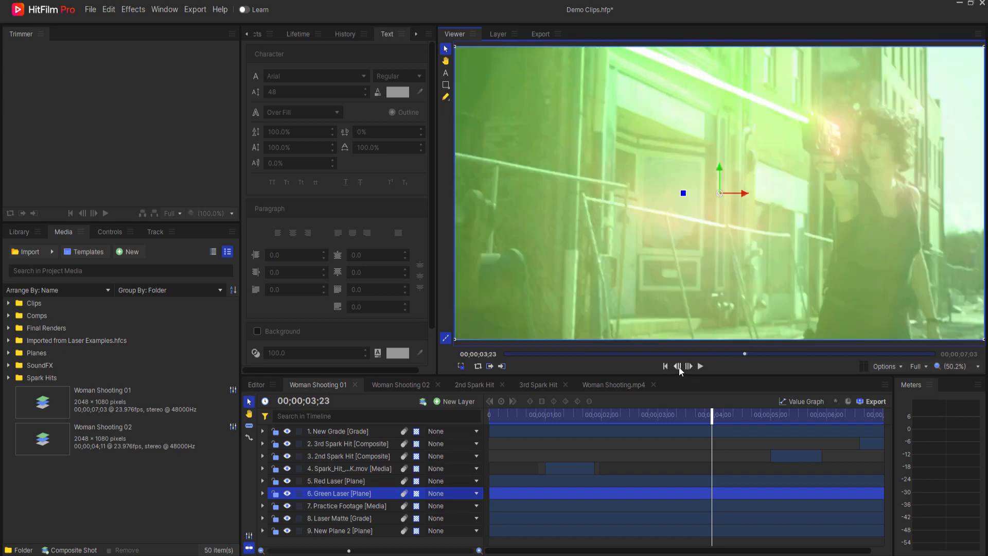
pyautogui.click(677, 366)
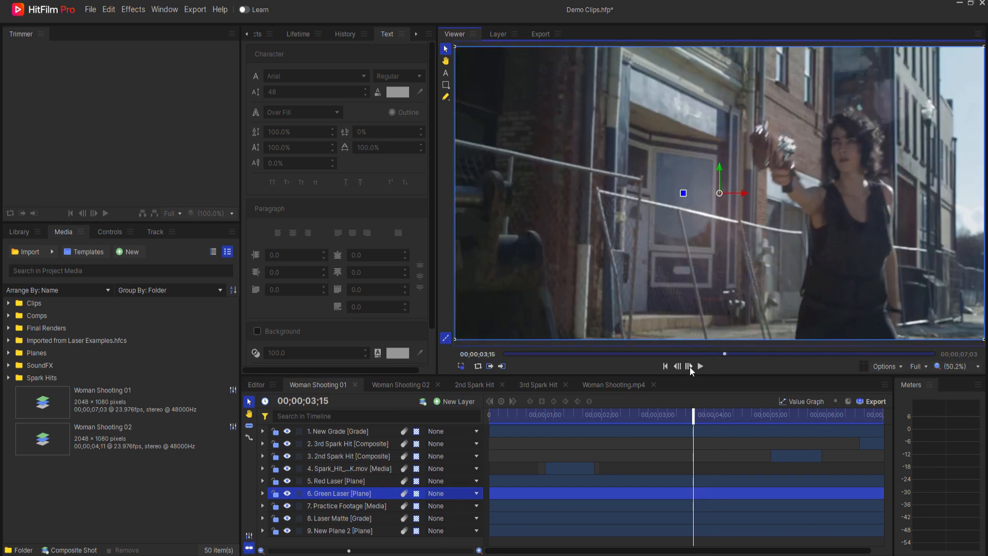
pyautogui.click(688, 366)
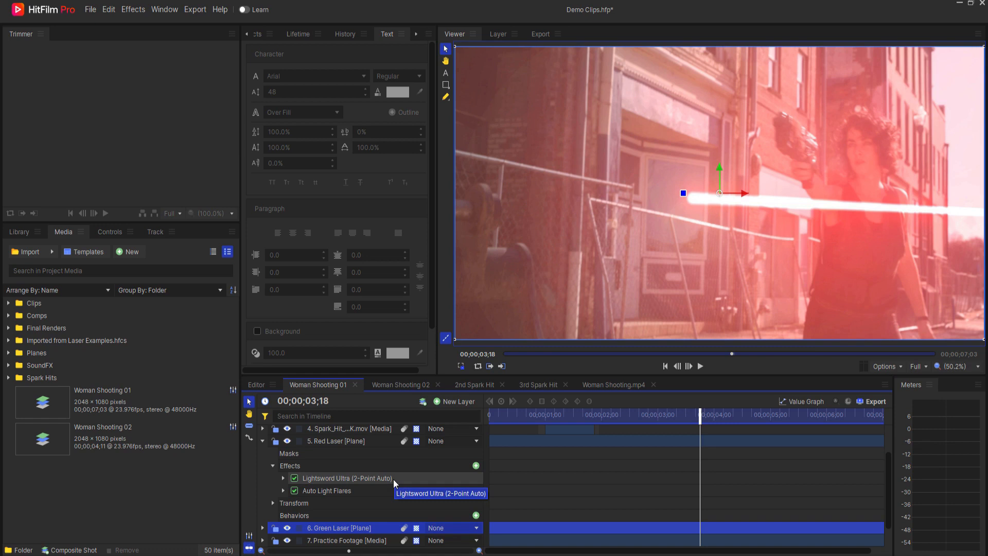
pyautogui.moveTo(351, 483)
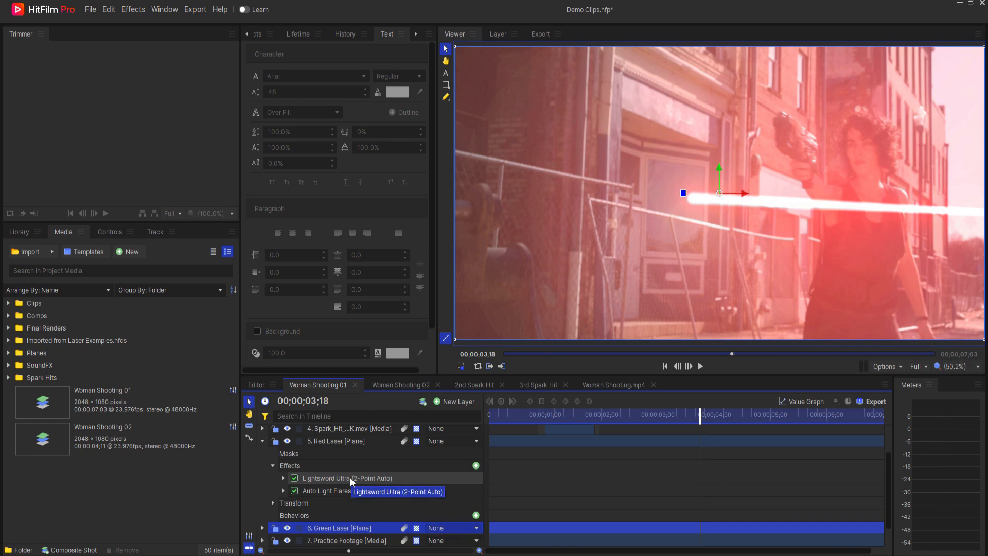
pyautogui.click(283, 478)
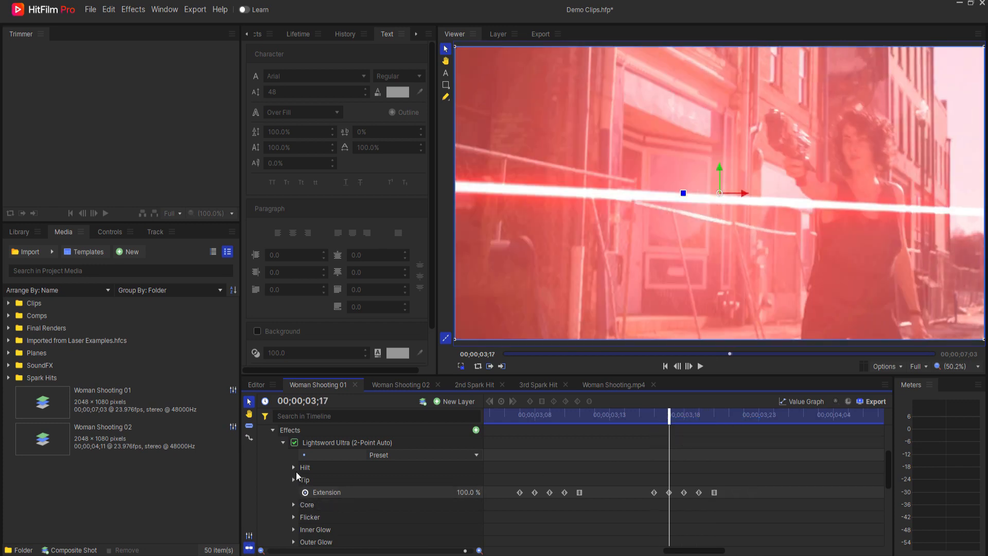
# Expand the Lightsword Ultra Tip and Hilt groups to show their keyframed Position and Width.
pyautogui.click(292, 480)
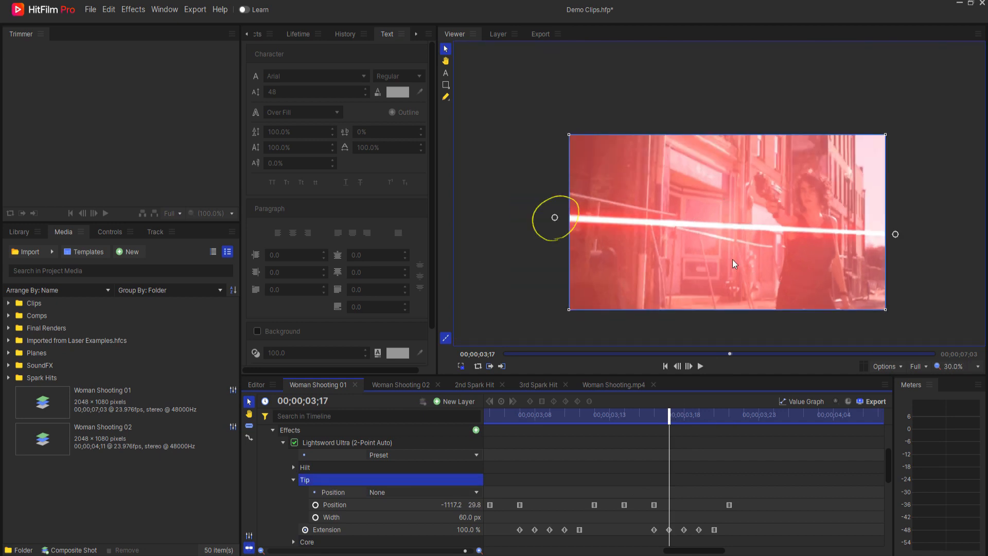
pyautogui.moveTo(554, 225)
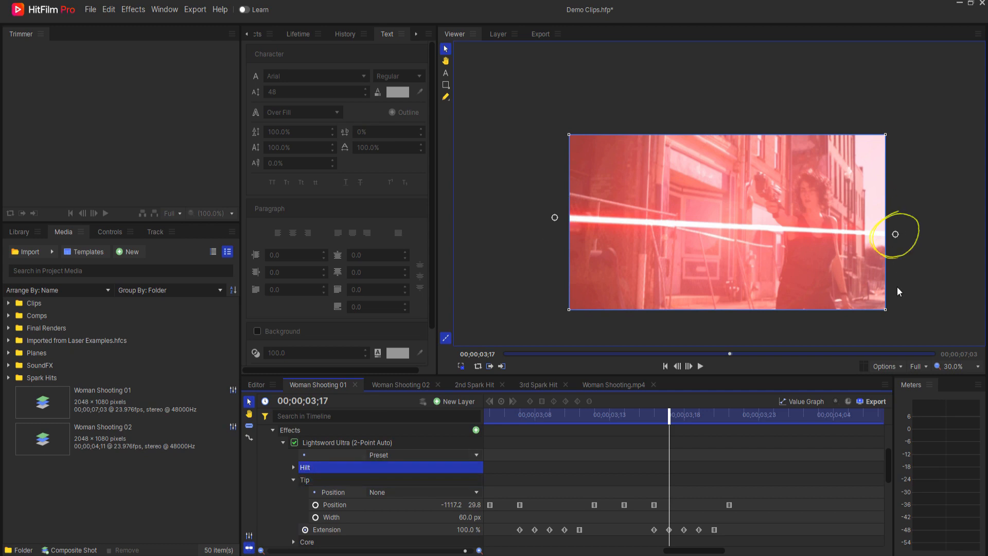
pyautogui.click(293, 467)
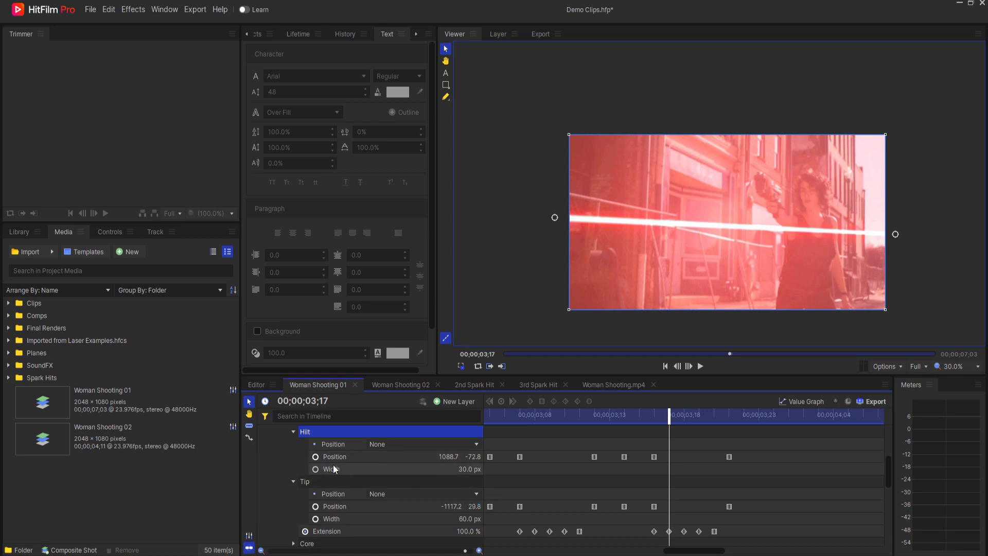
pyautogui.moveTo(501, 514)
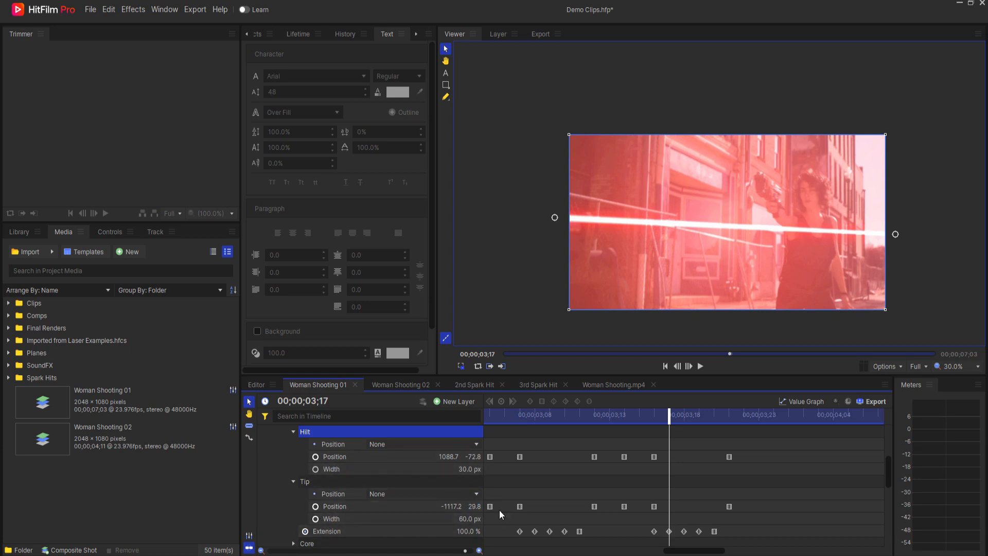
pyautogui.moveTo(492, 476)
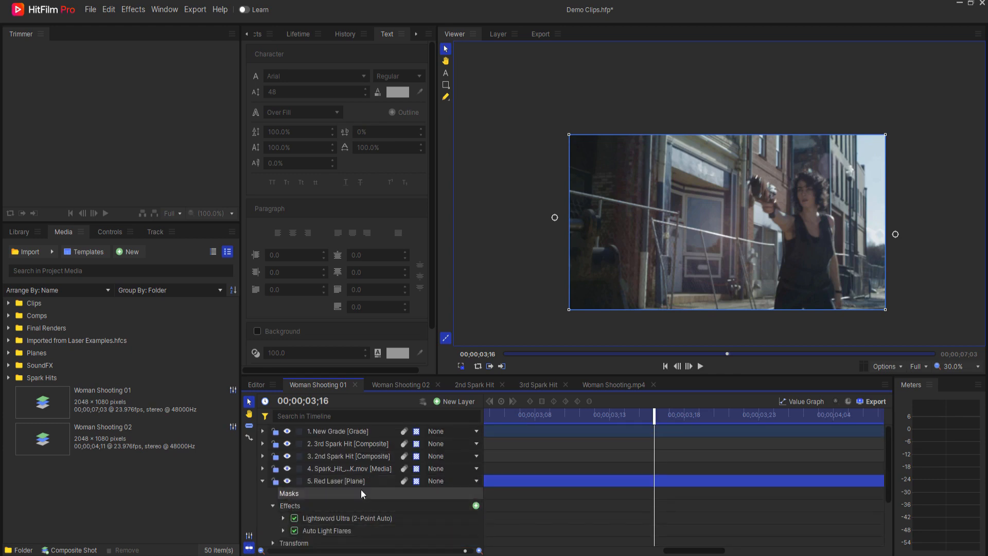
# Expand the Red Laser's Auto Light Flares and its Global group showing the red flare Color and Spotlight type.
pyautogui.click(283, 468)
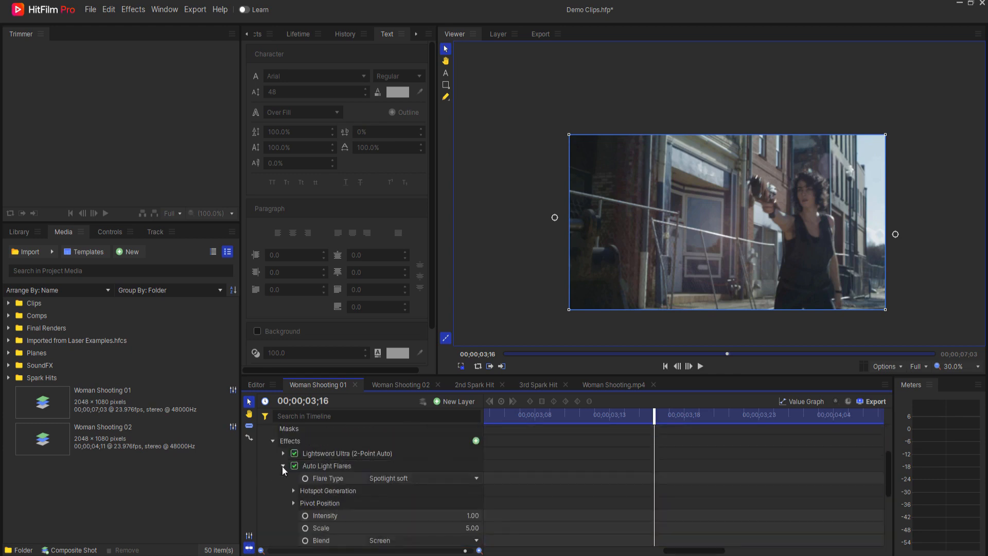
pyautogui.scroll(-3)
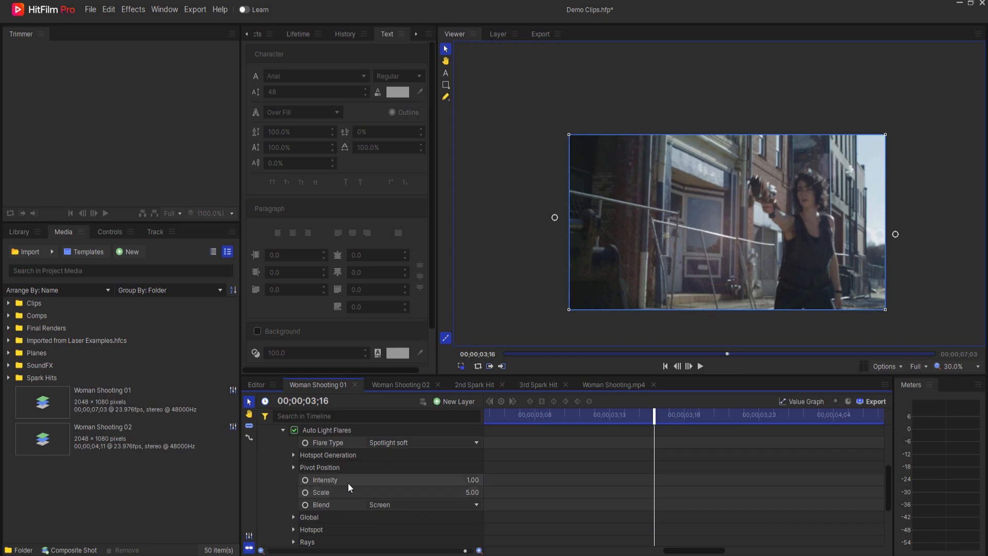
pyautogui.click(293, 518)
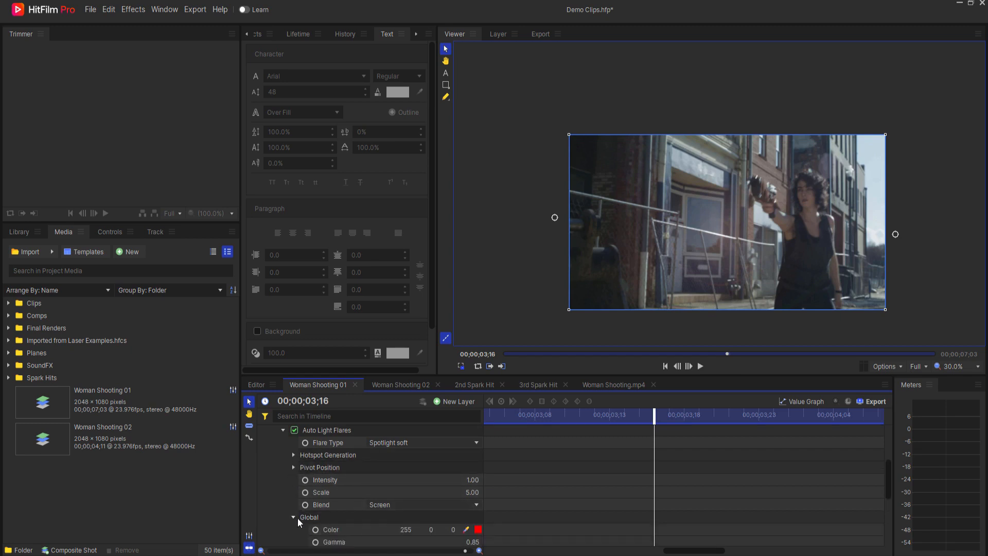
pyautogui.scroll(-3)
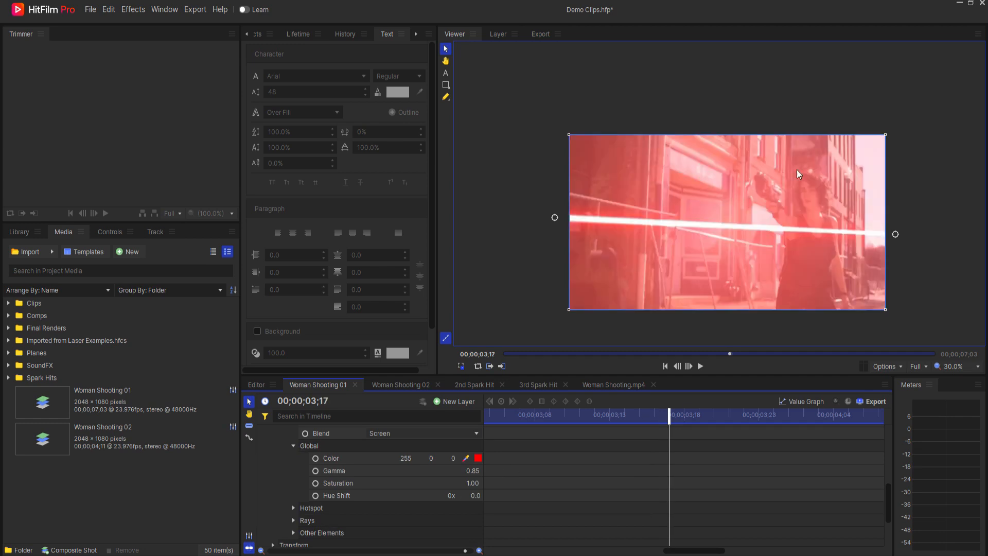
pyautogui.moveTo(683, 241)
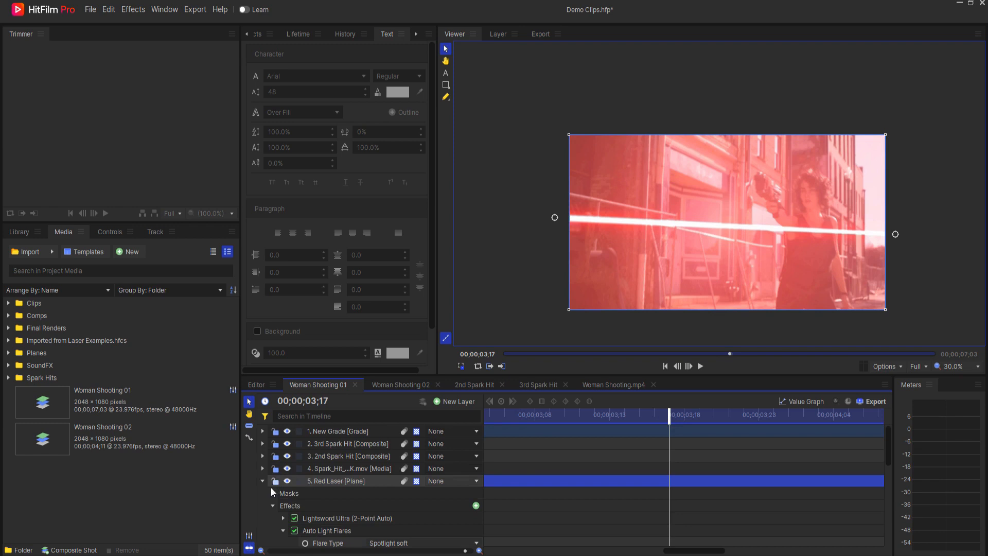
# Expand the Green Laser plane's Lightsword keyframes and green 0.50-intensity Auto Light Flares.
pyautogui.click(263, 481)
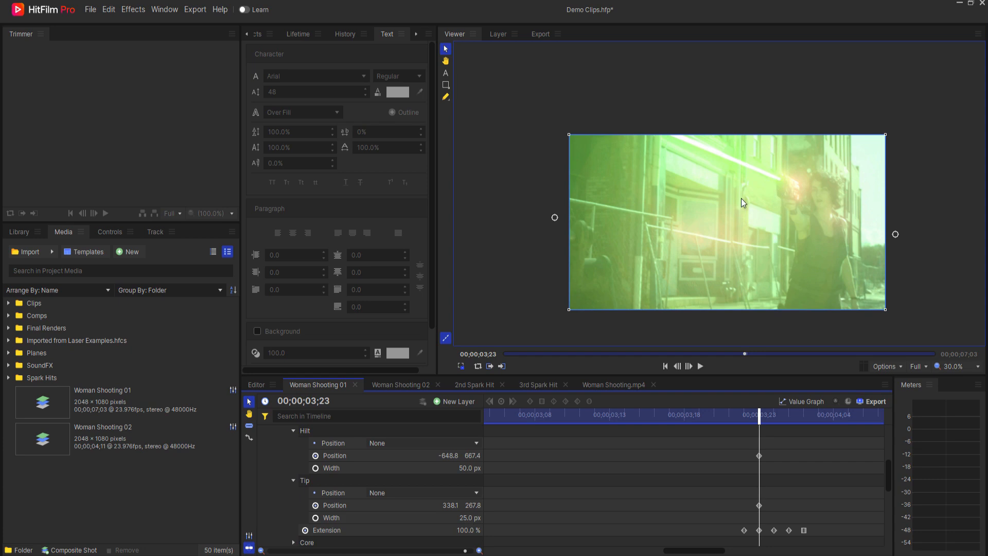
pyautogui.moveTo(511, 407)
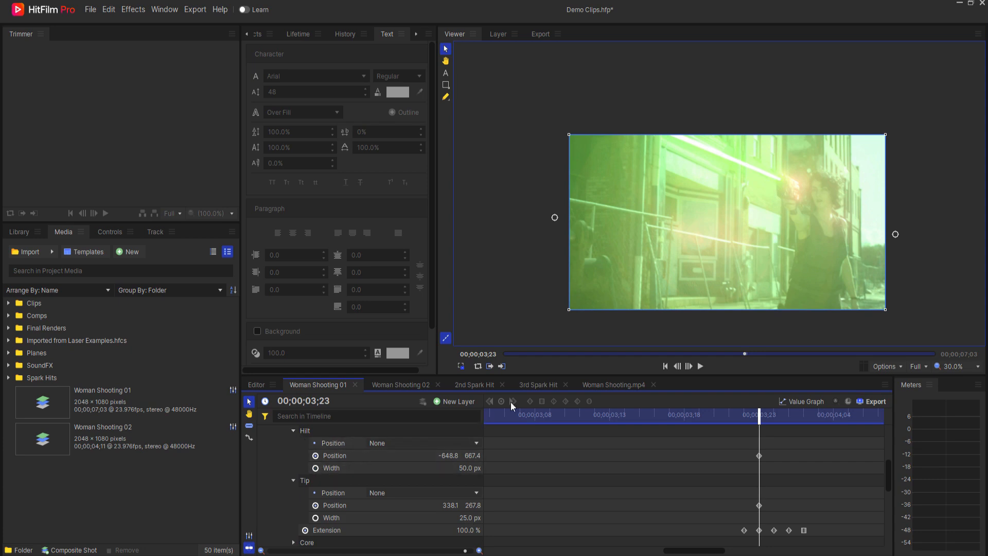
pyautogui.moveTo(633, 121)
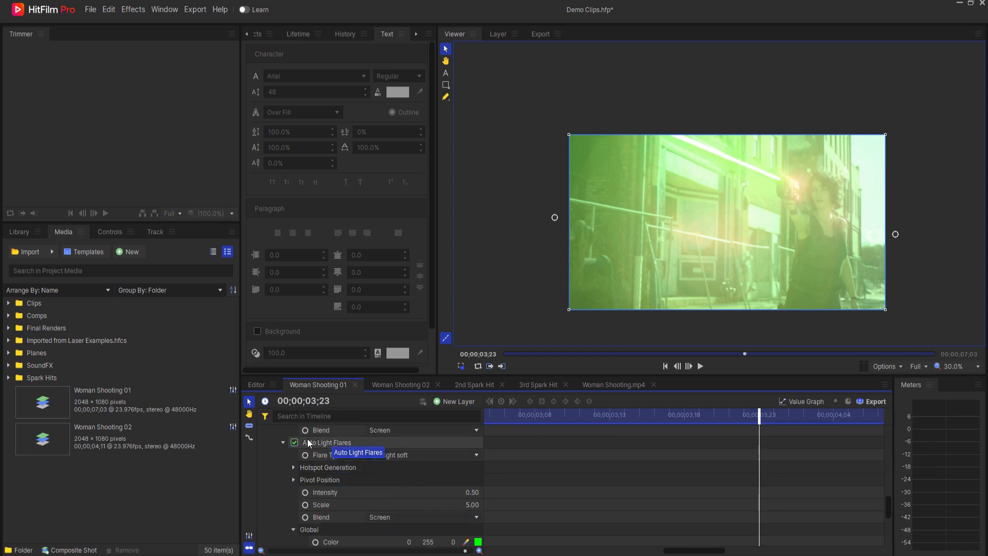
pyautogui.scroll(-3)
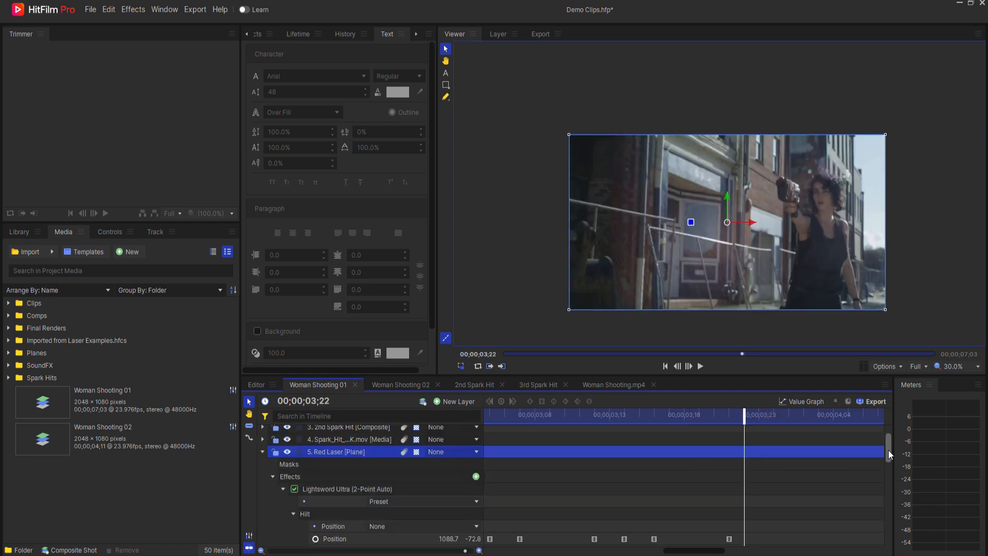
# Scroll to the Lightsword Ultra Mask sourced from 8. Laser Matte and select the Laser Matte layer.
pyautogui.scroll(-3)
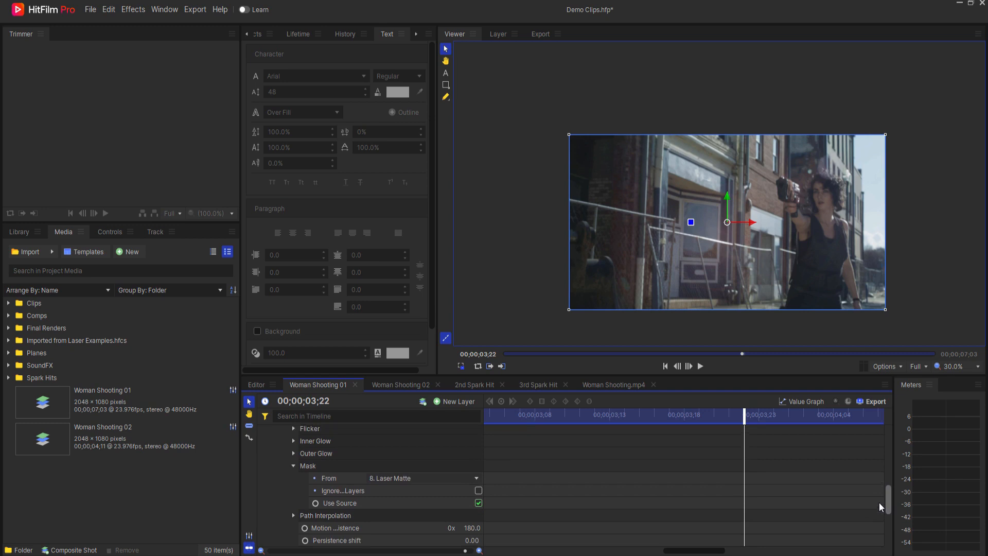
pyautogui.scroll(-3)
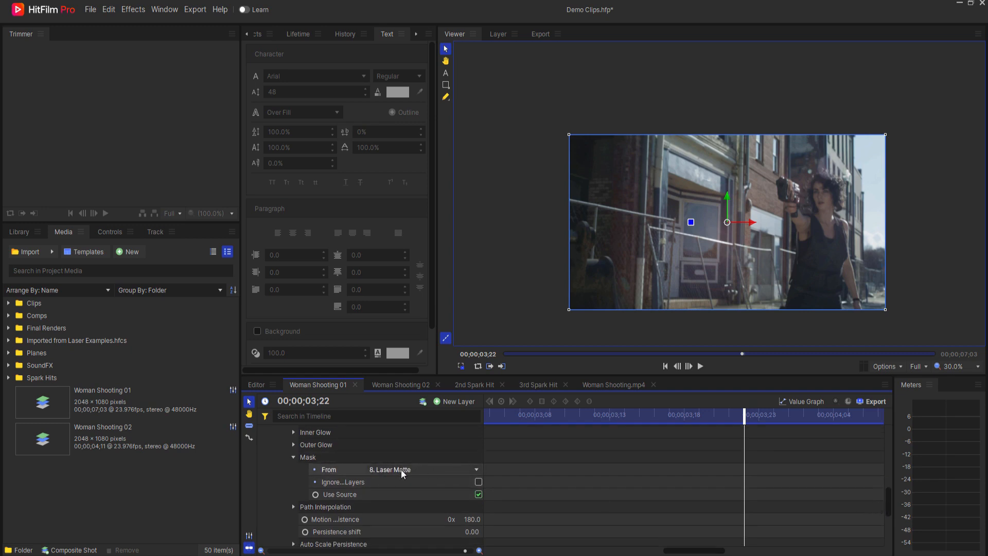
pyautogui.scroll(-3)
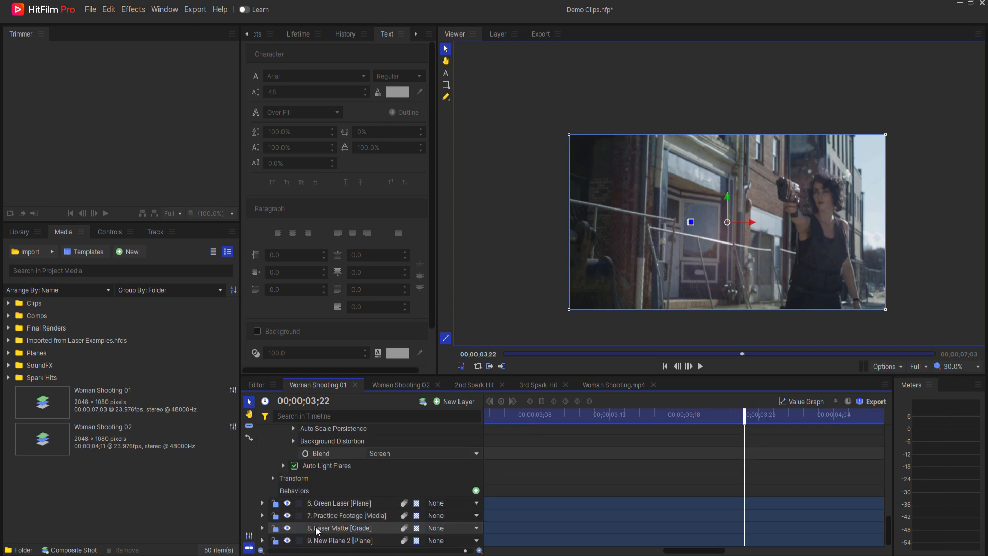
pyautogui.moveTo(341, 527)
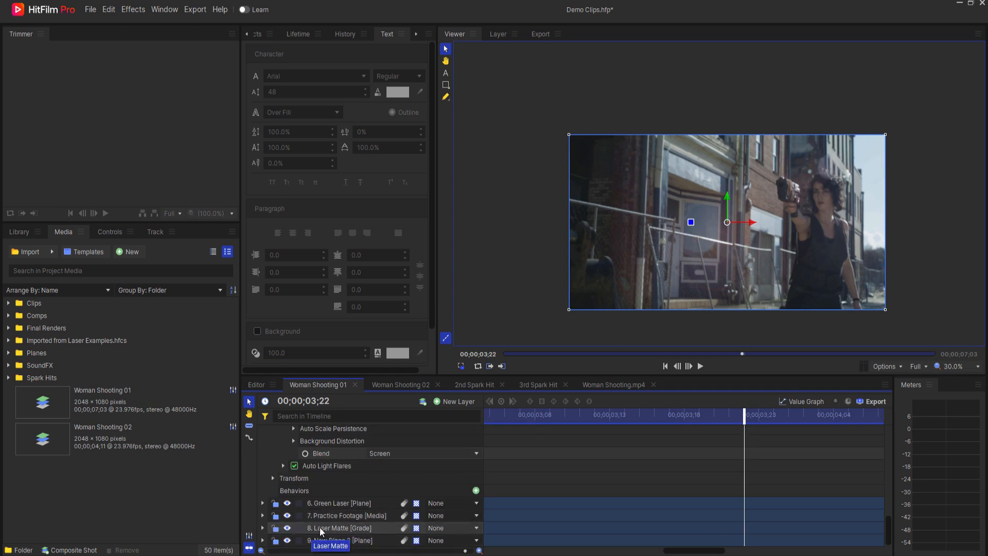
pyautogui.click(287, 516)
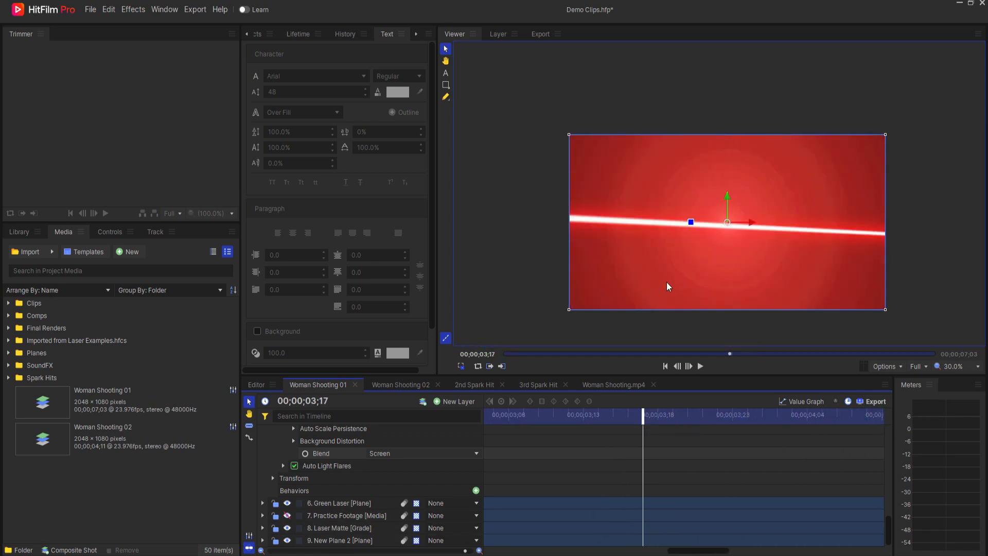
pyautogui.moveTo(625, 339)
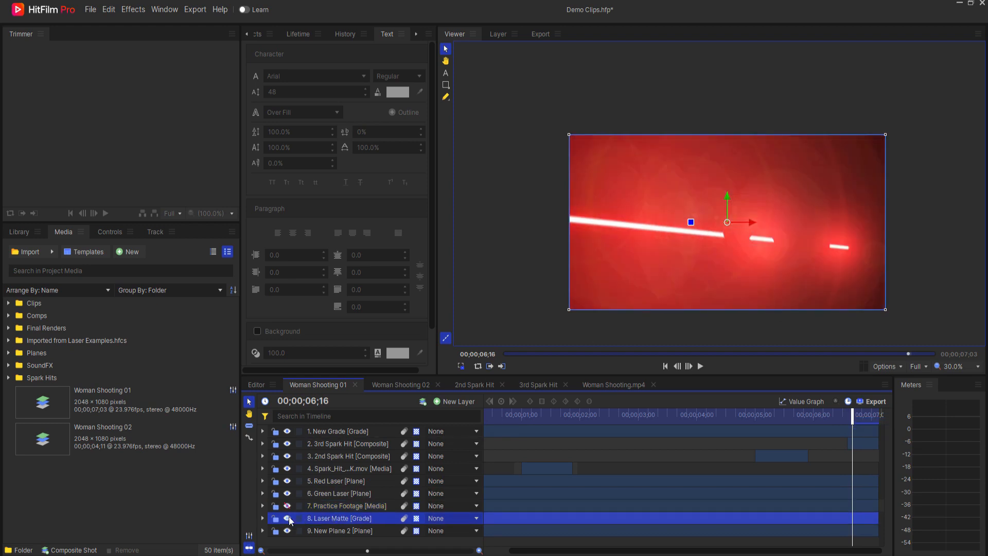
pyautogui.moveTo(328, 522)
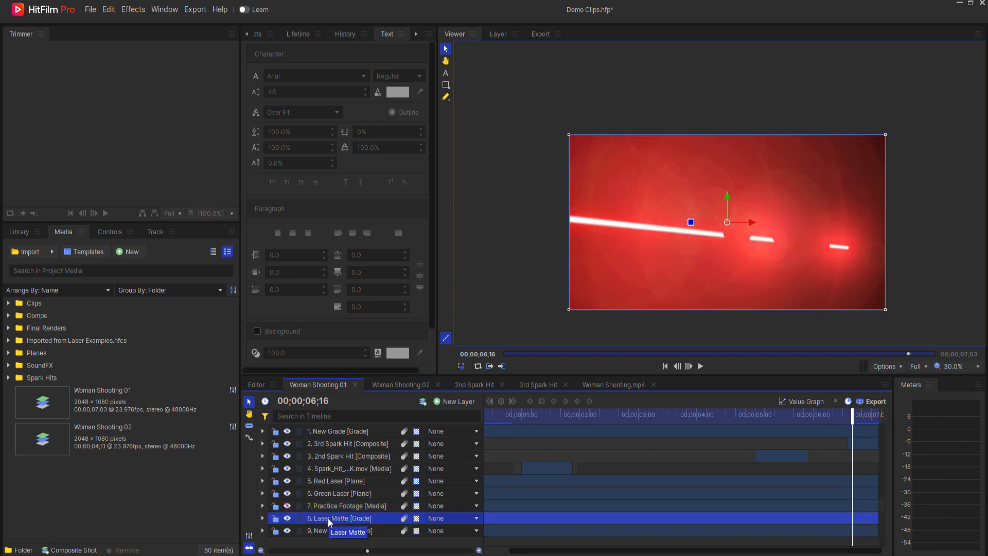
# Select New Plane 2 and re-enable Practice Footage visibility to show the full composite.
pyautogui.click(340, 530)
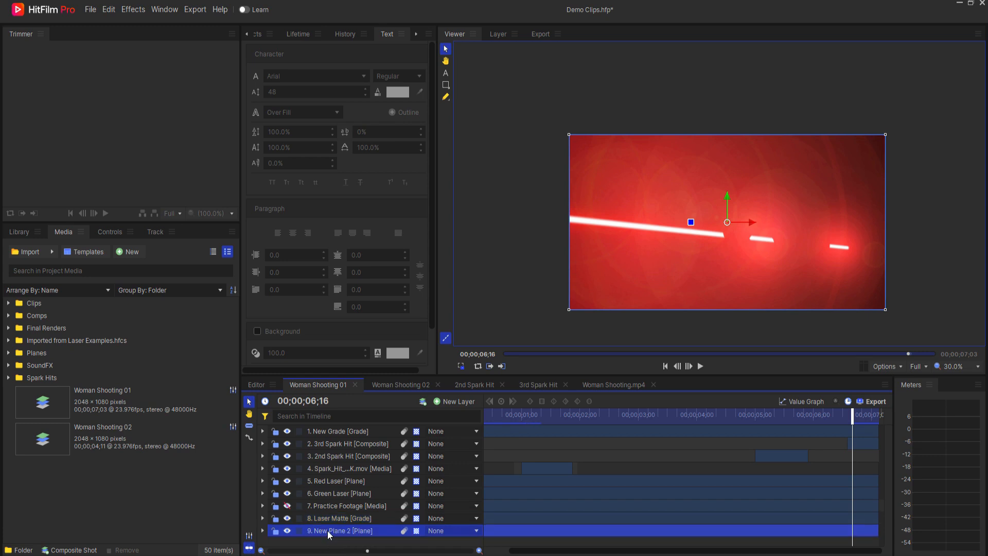
pyautogui.click(263, 530)
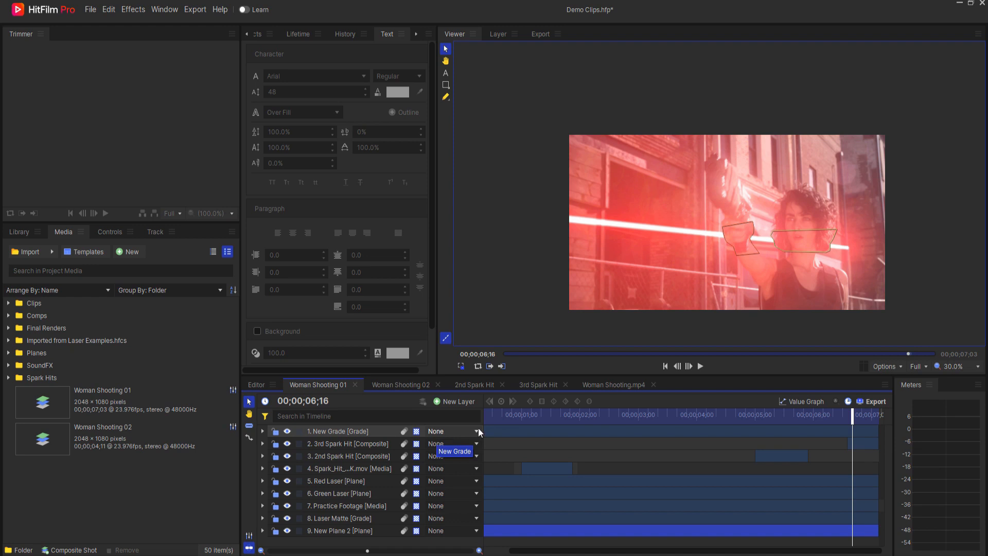
# Expand the top New Grade layer's Auto Light Flares: 50–300mm zoom flare, intensity 0.20, scale 5.00.
pyautogui.click(338, 431)
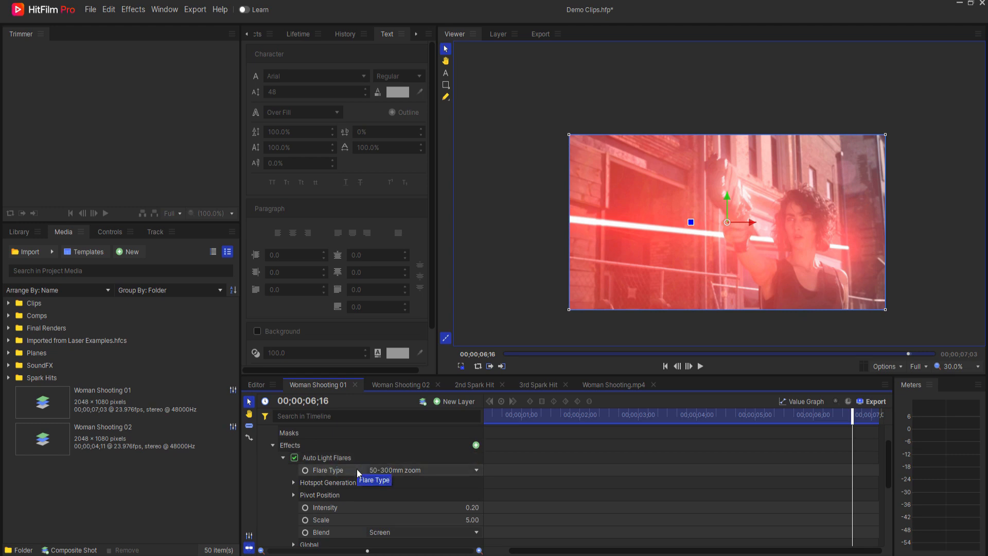
pyautogui.scroll(-3)
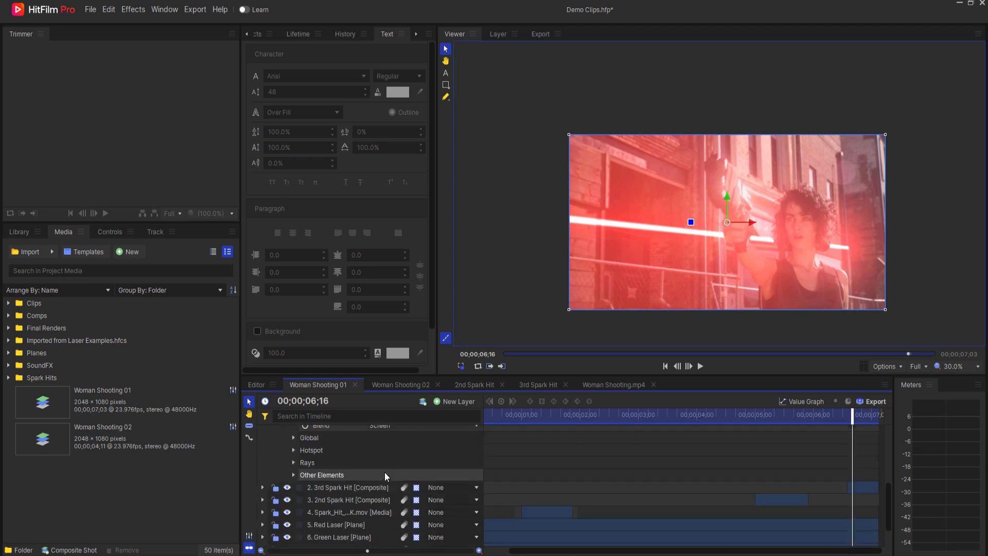